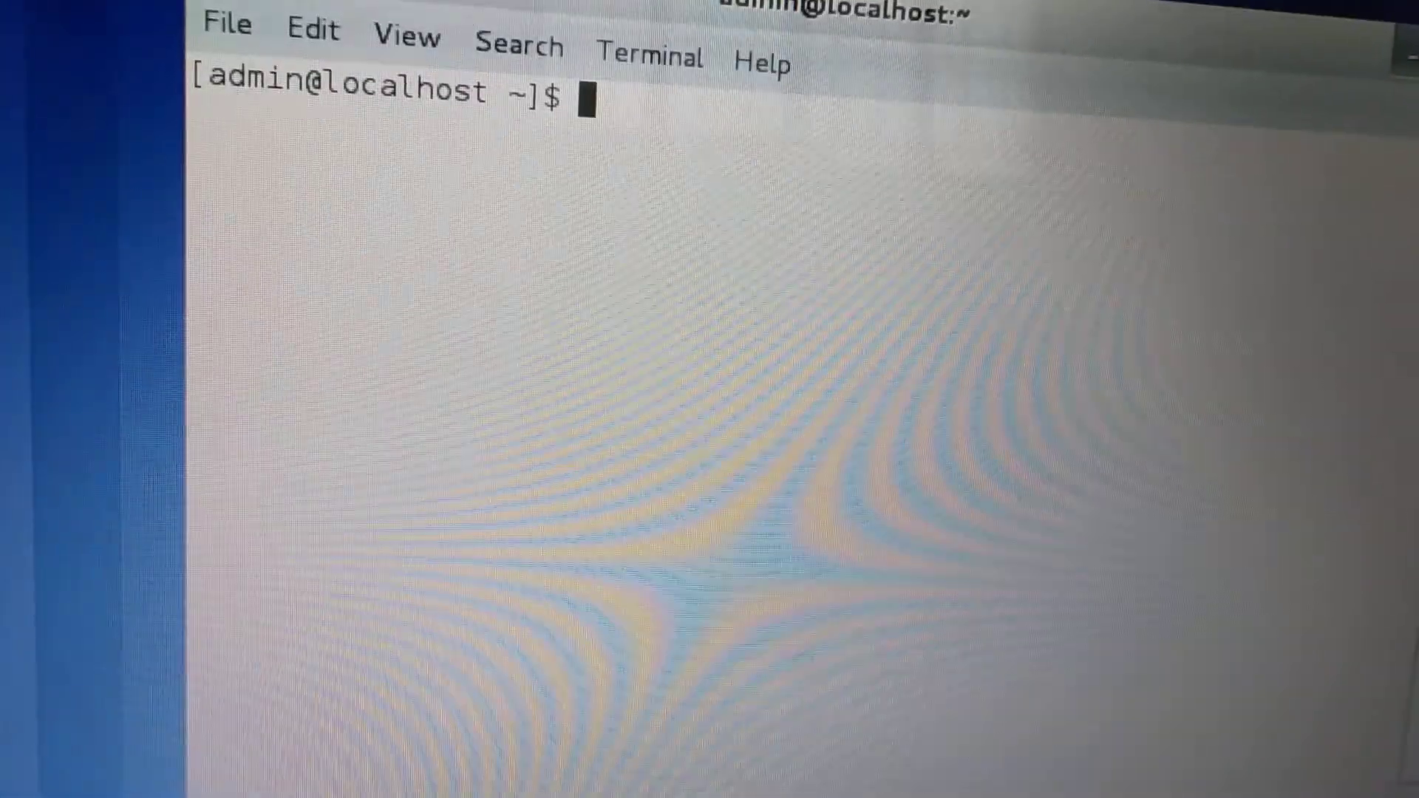
text(cat>file11)
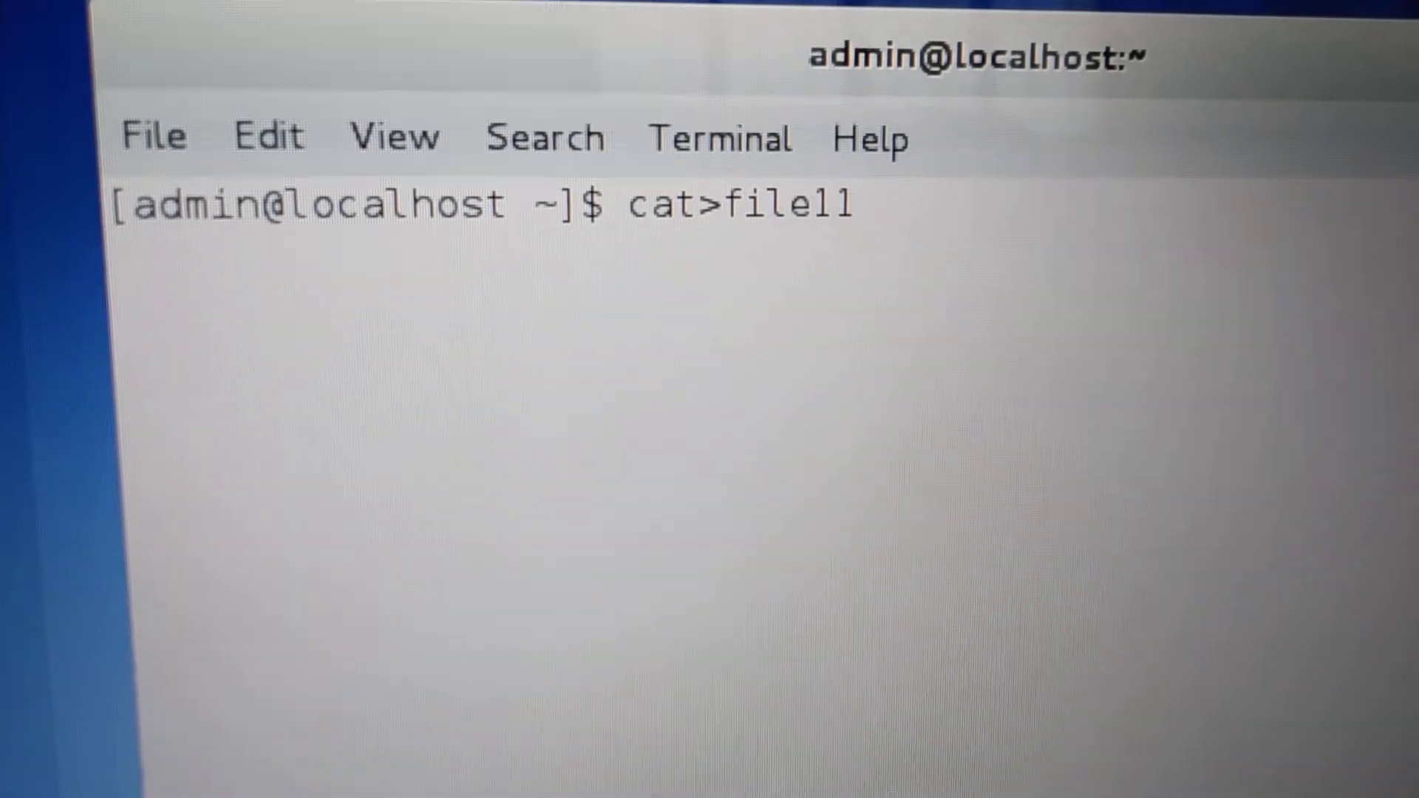
text(gagan)
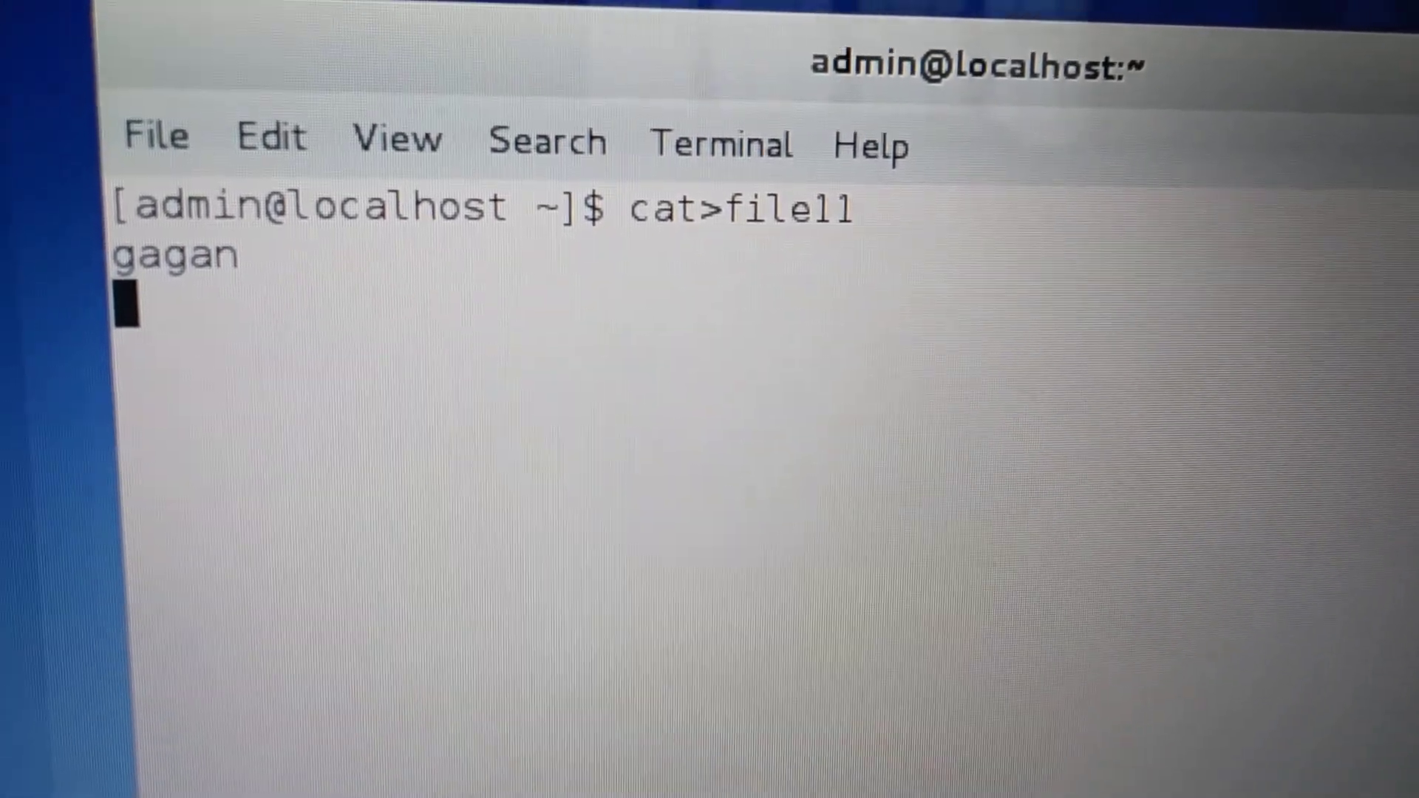
text(utta)
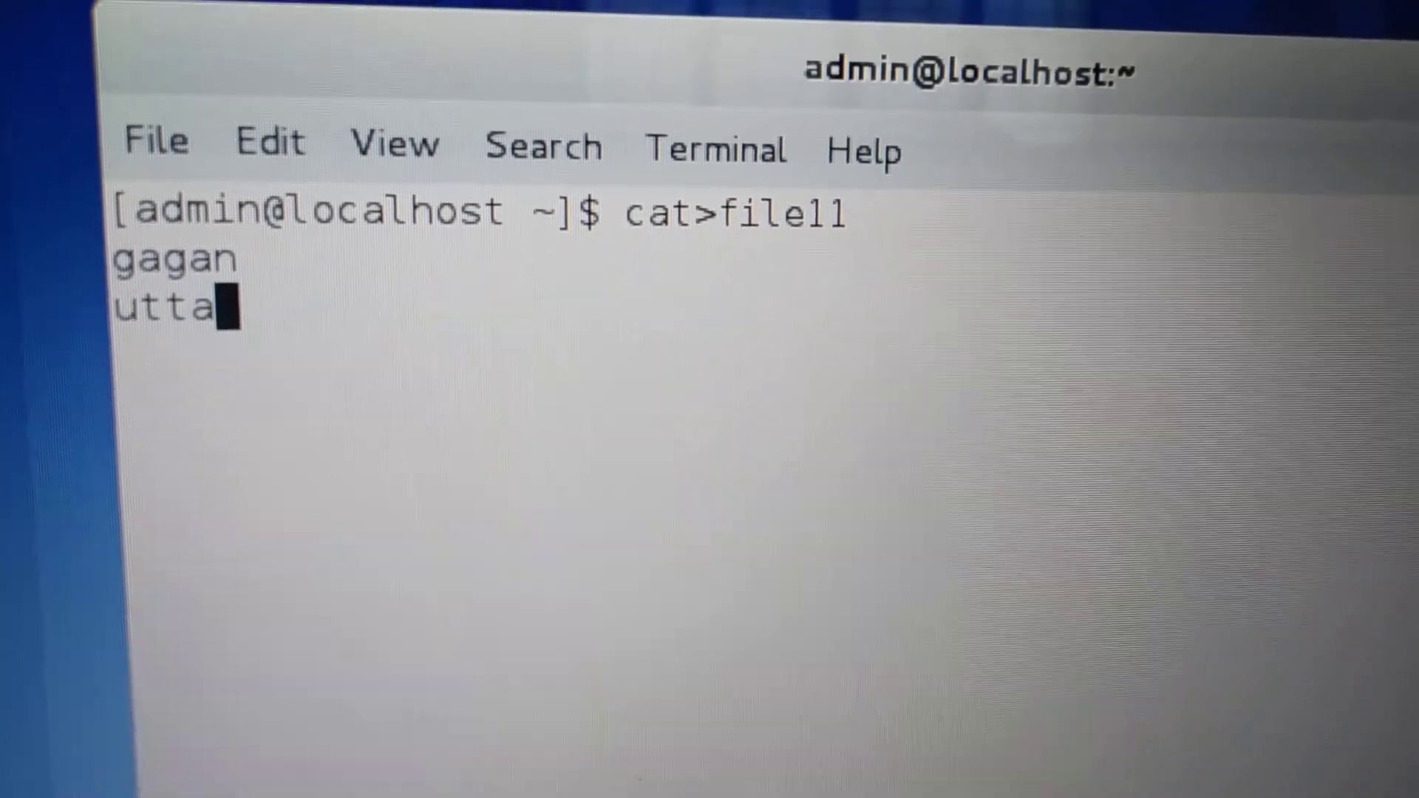
text(m)
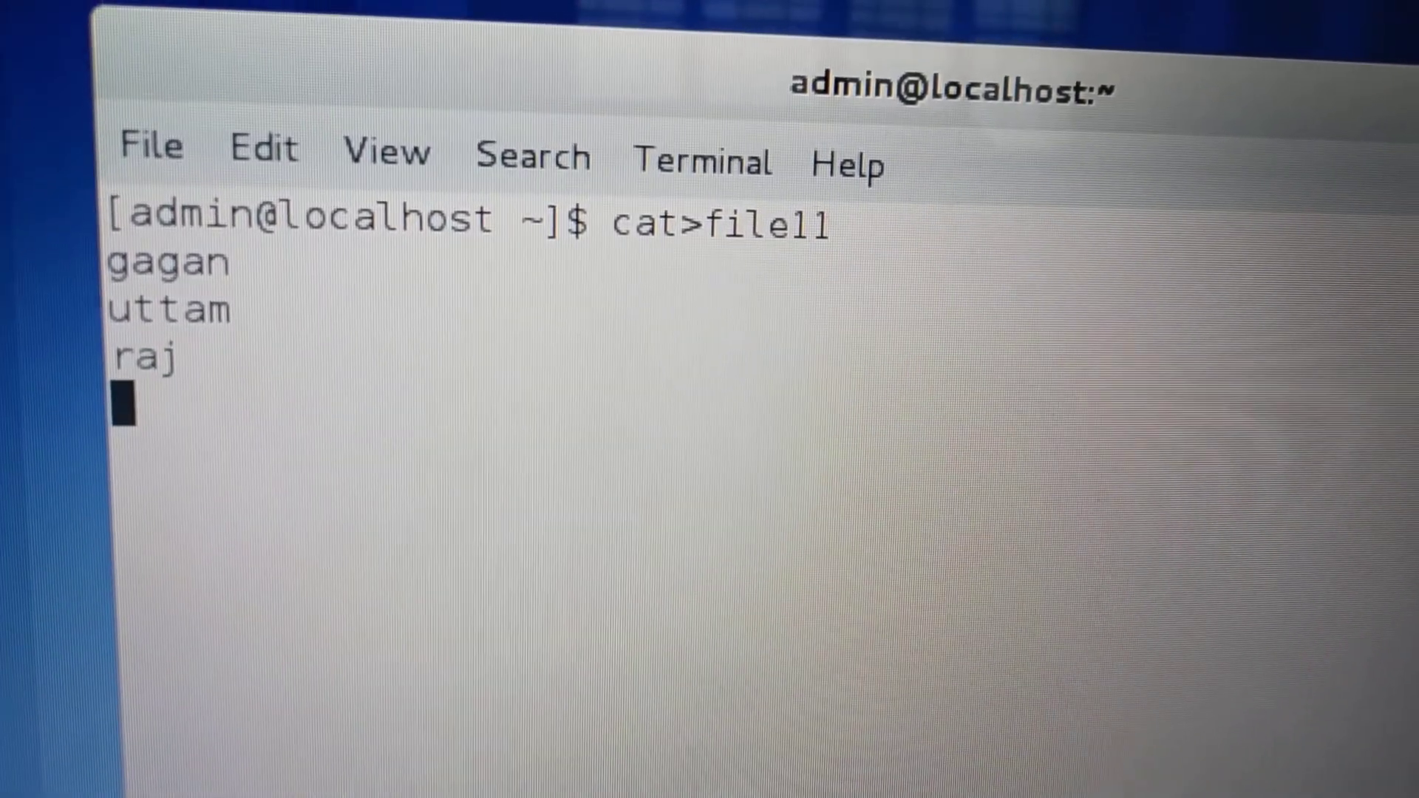
text(aja)
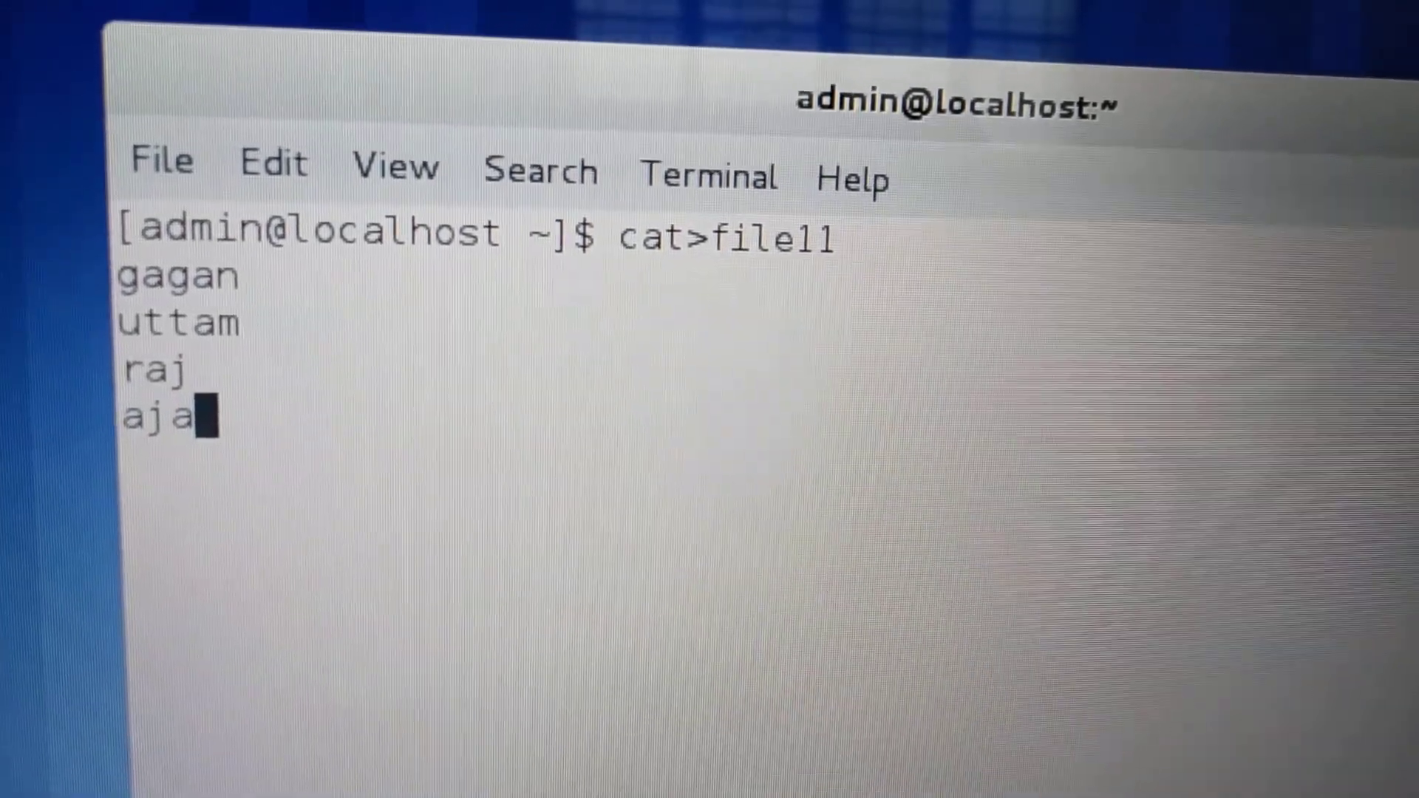
text(y)
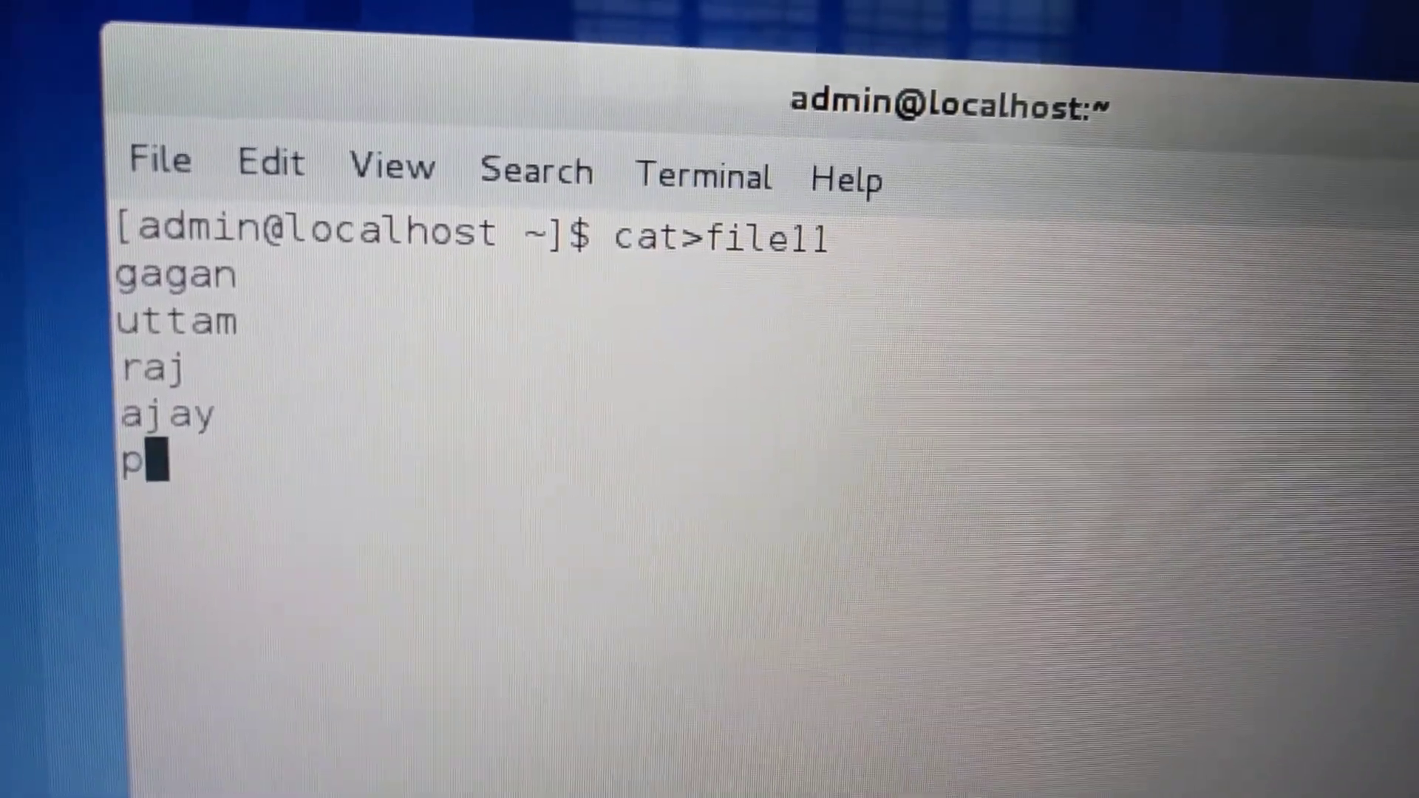
text(a)
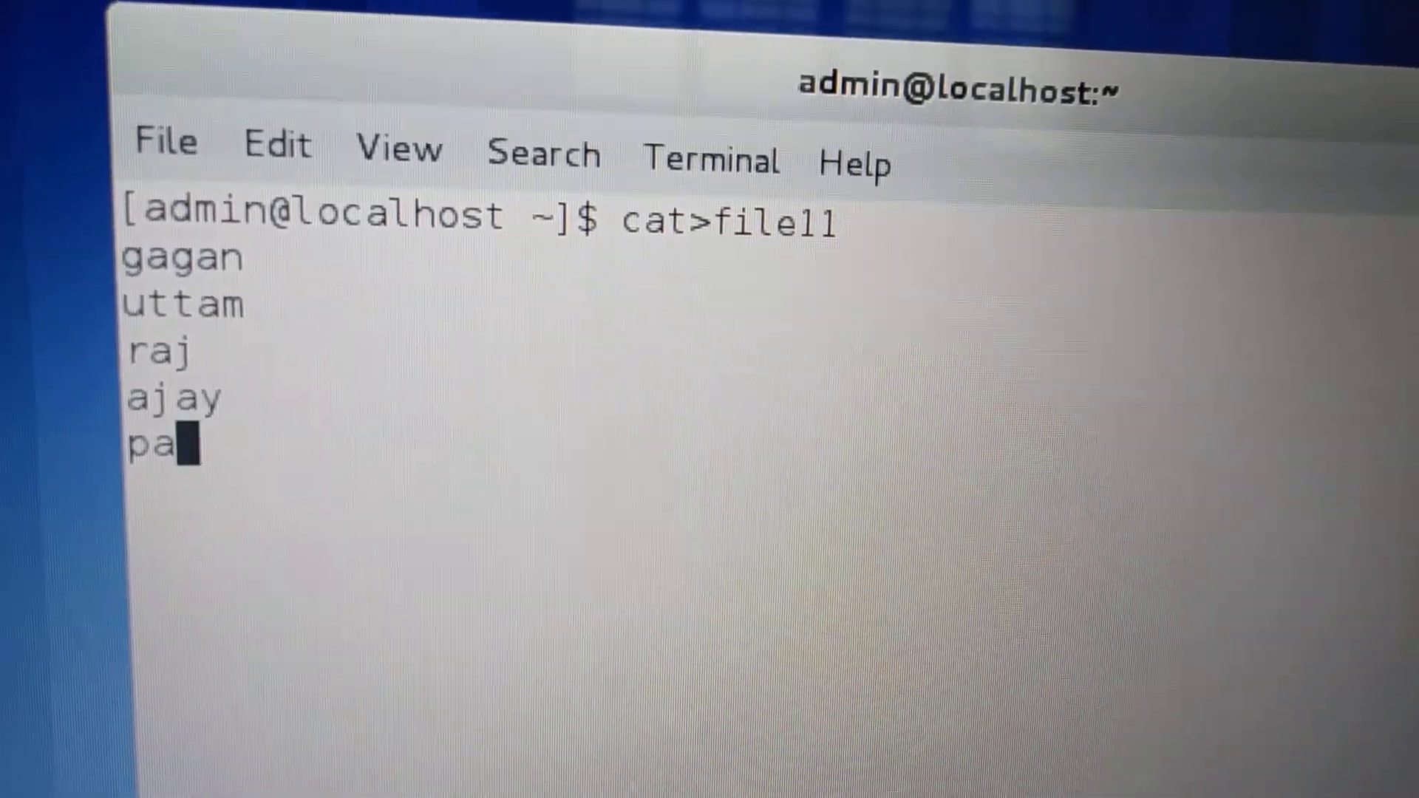
text(nk)
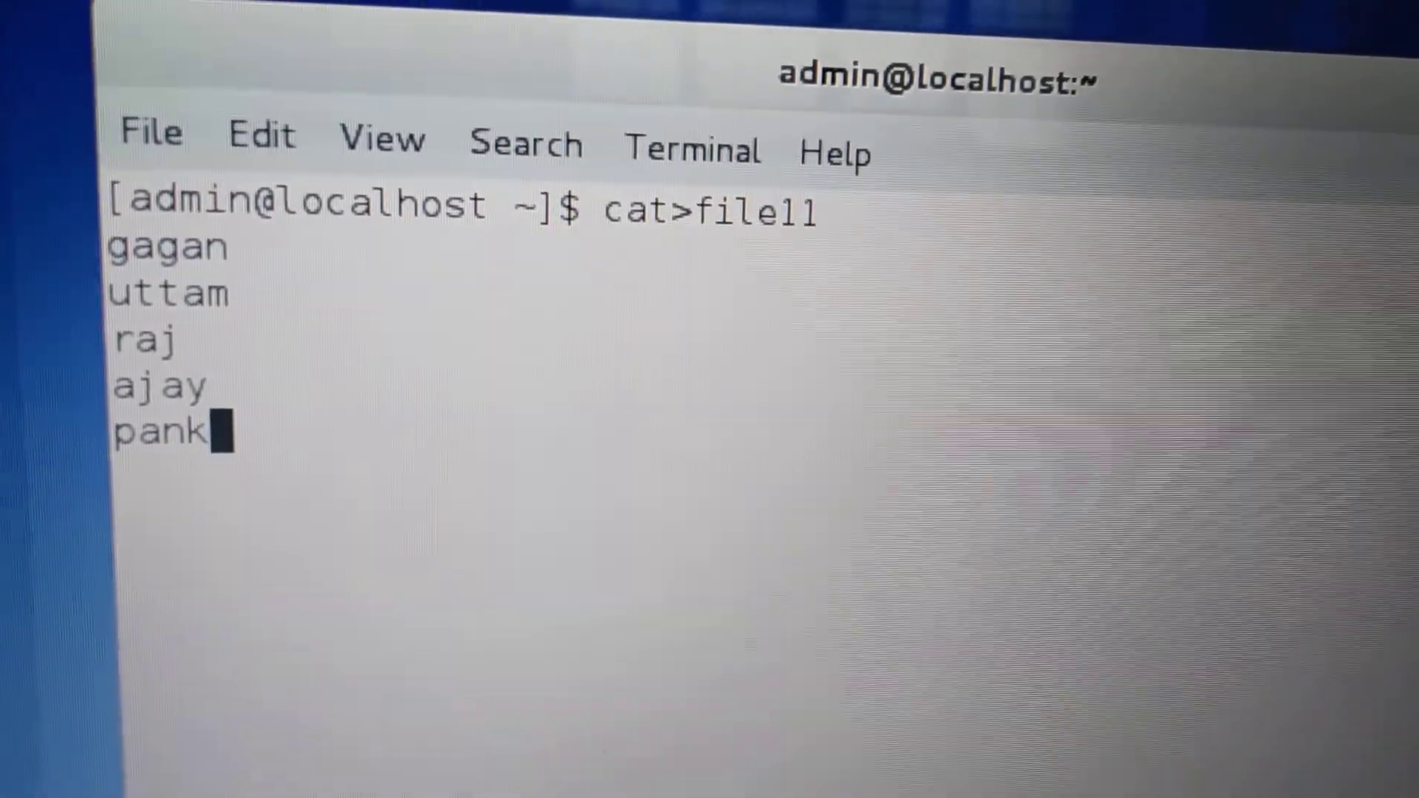
text(aj)
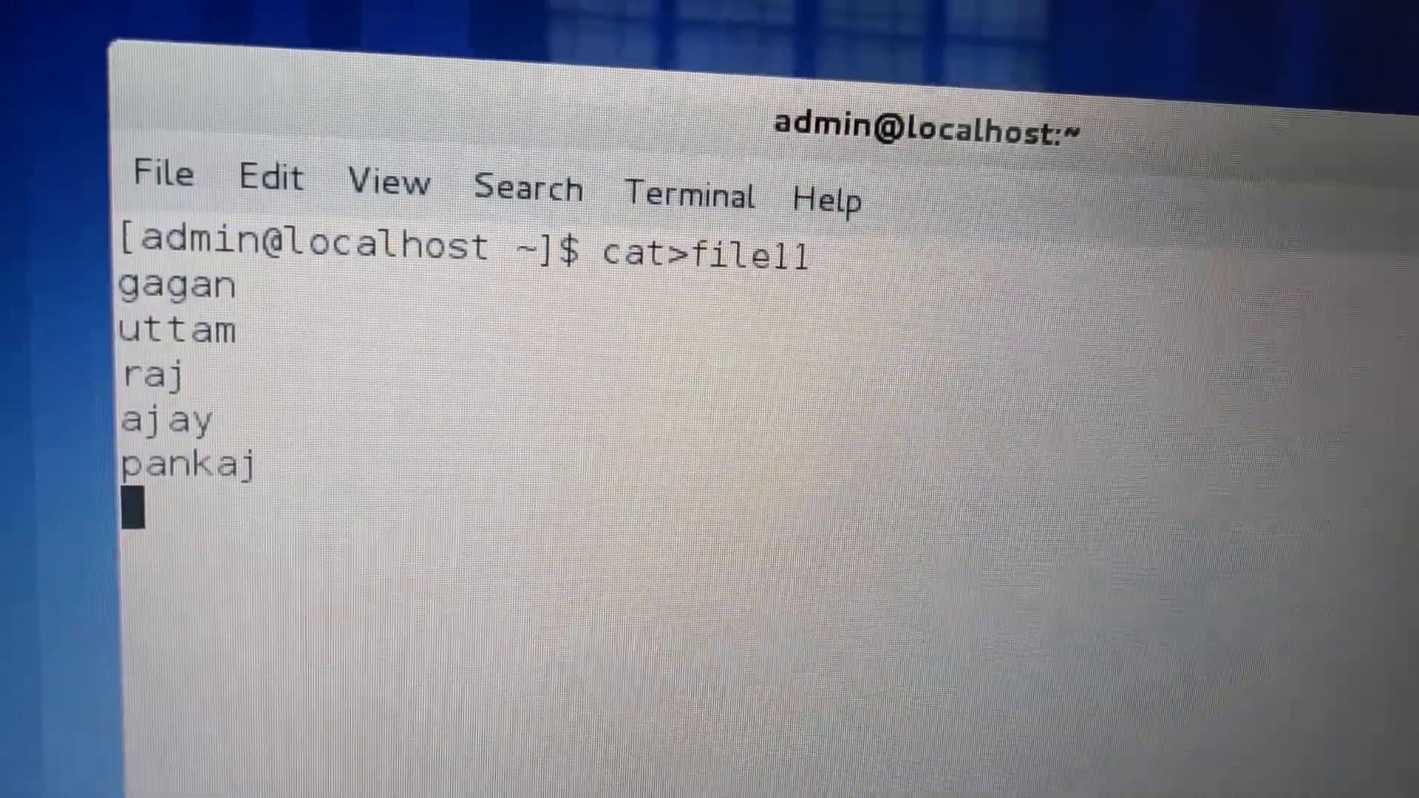
text(tarun)
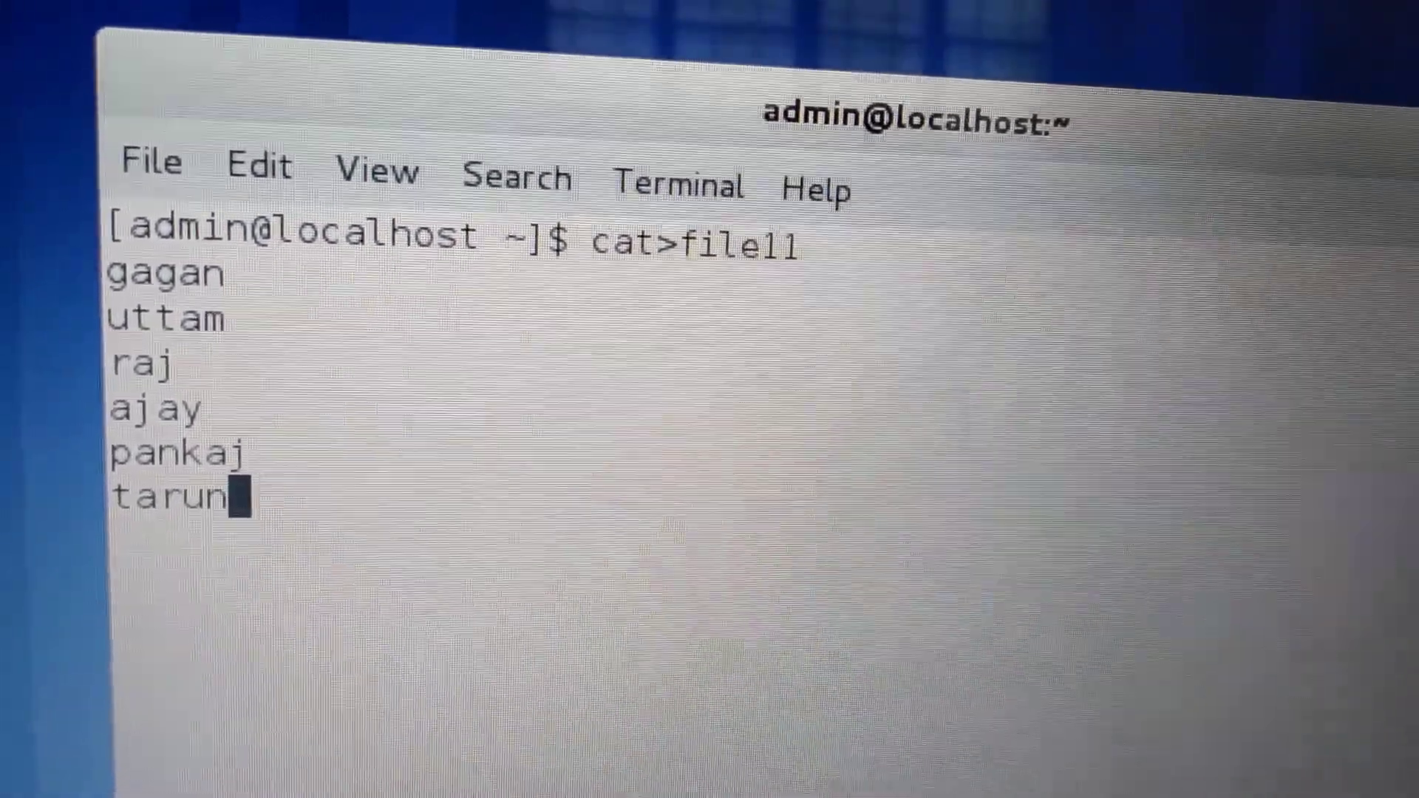
text(kir)
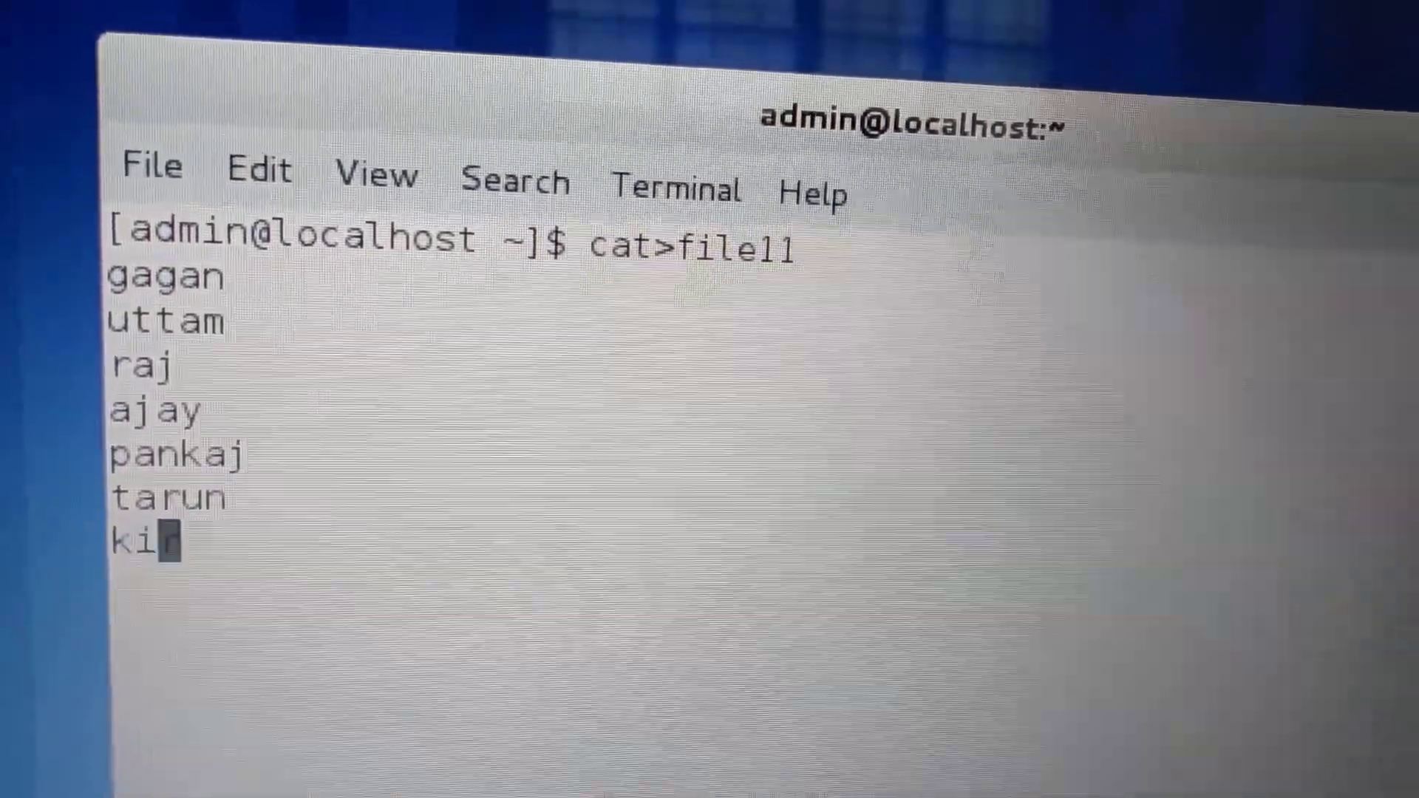
text(an)
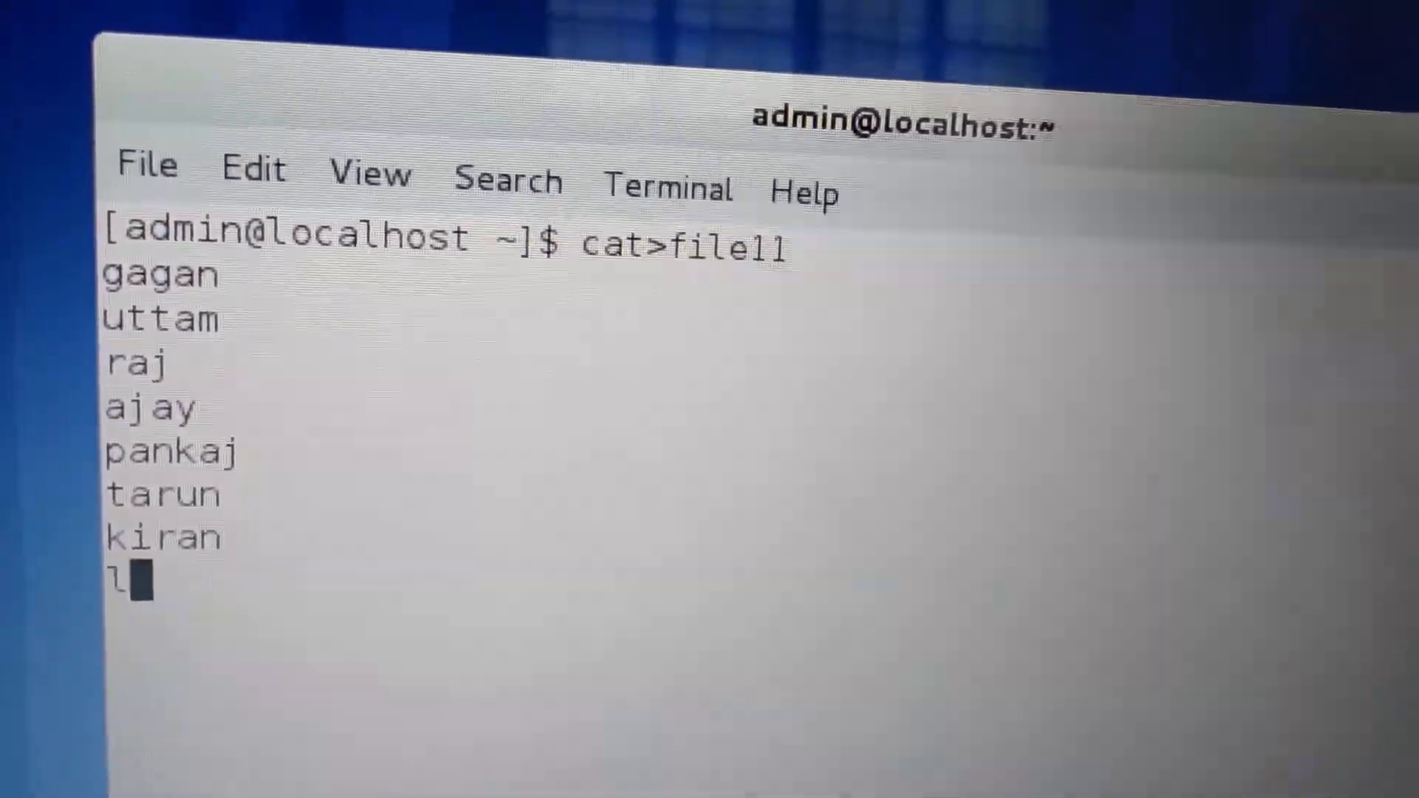
text(alita)
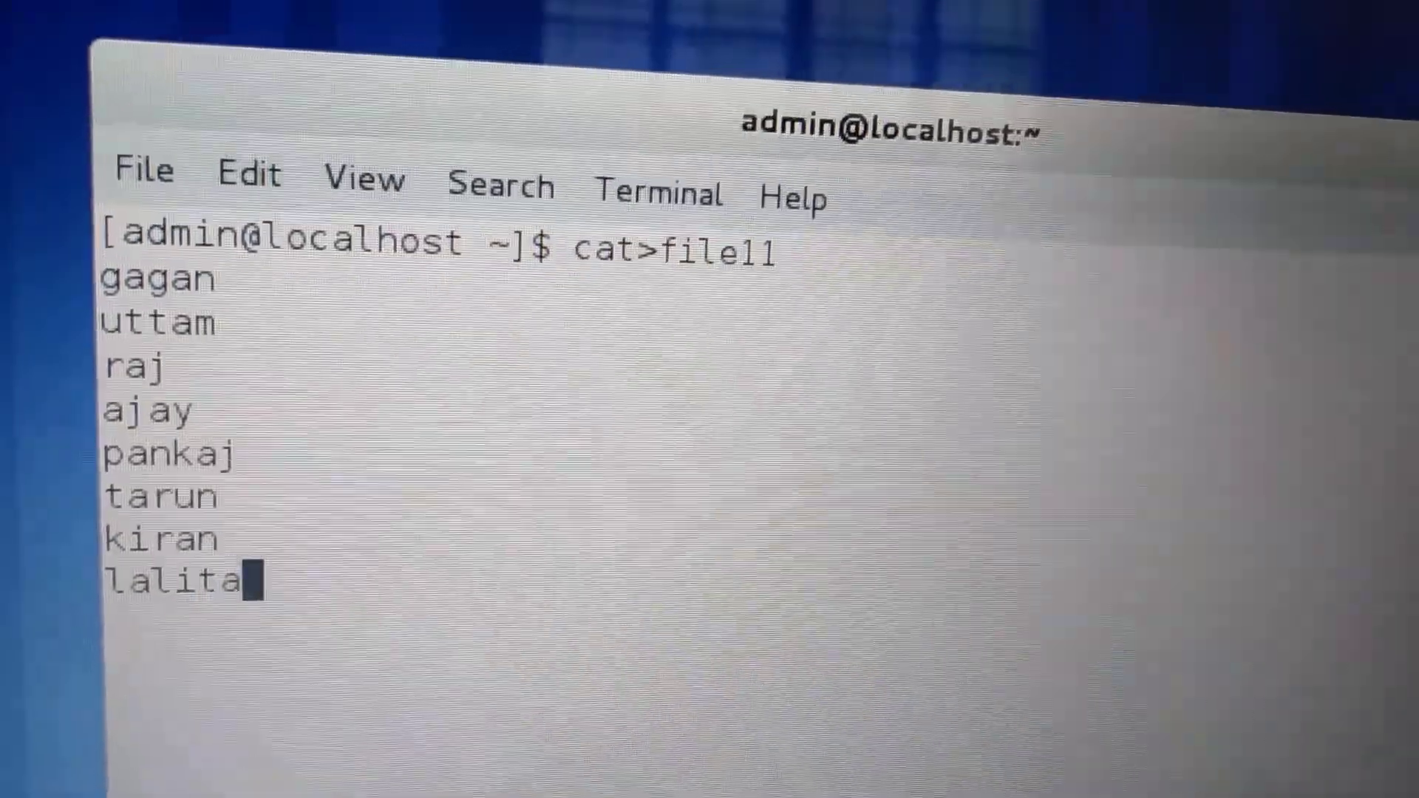
text(su)
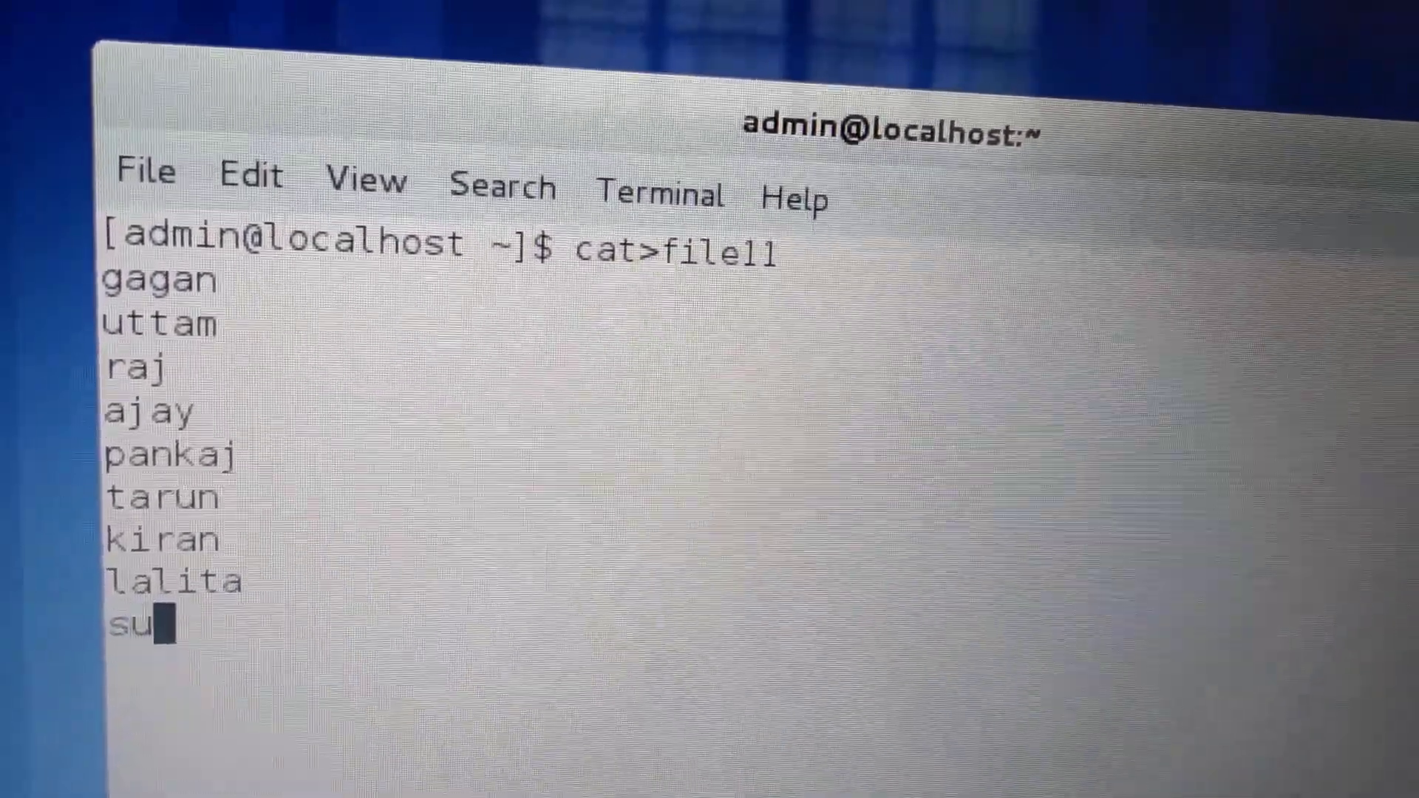
text(mit)
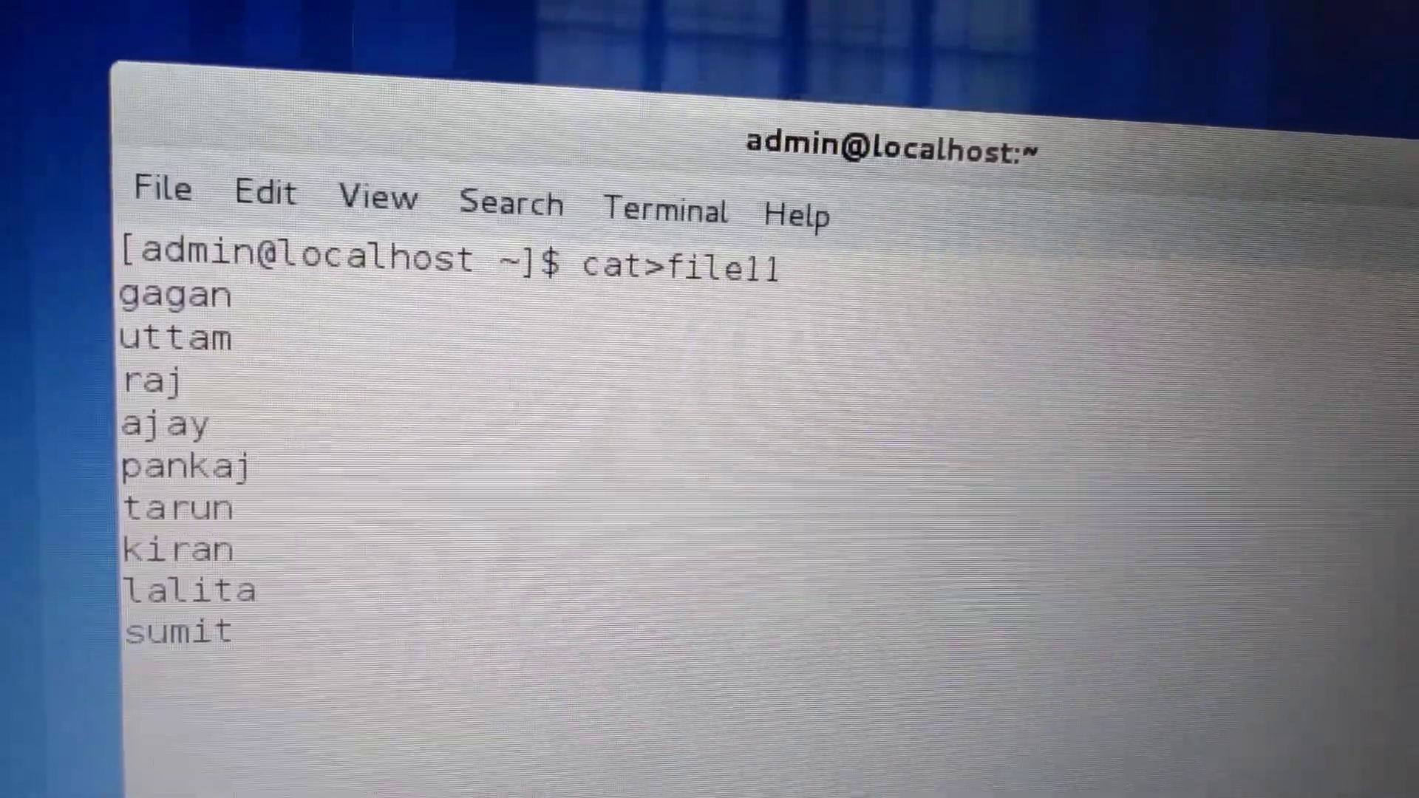
text(bhawn)
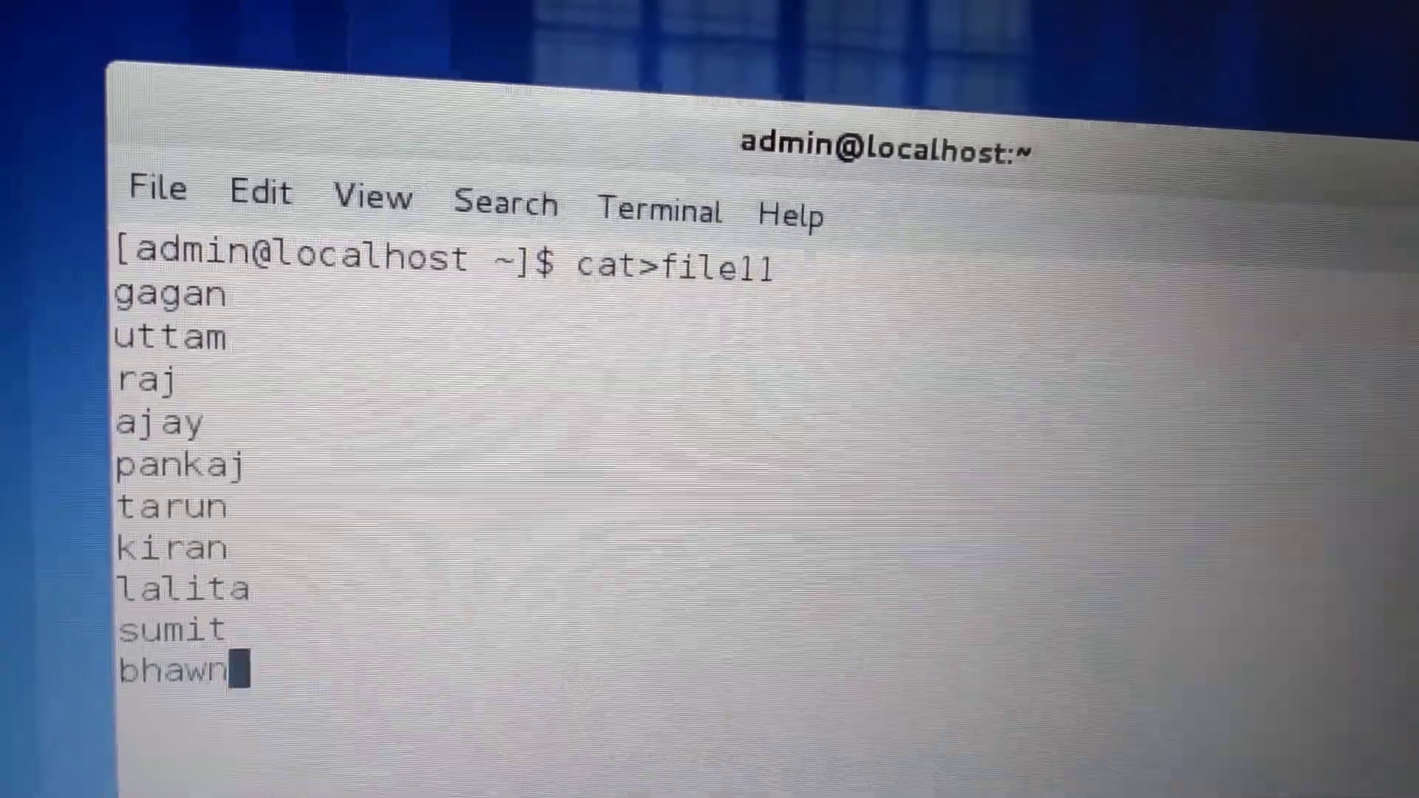
text(a)
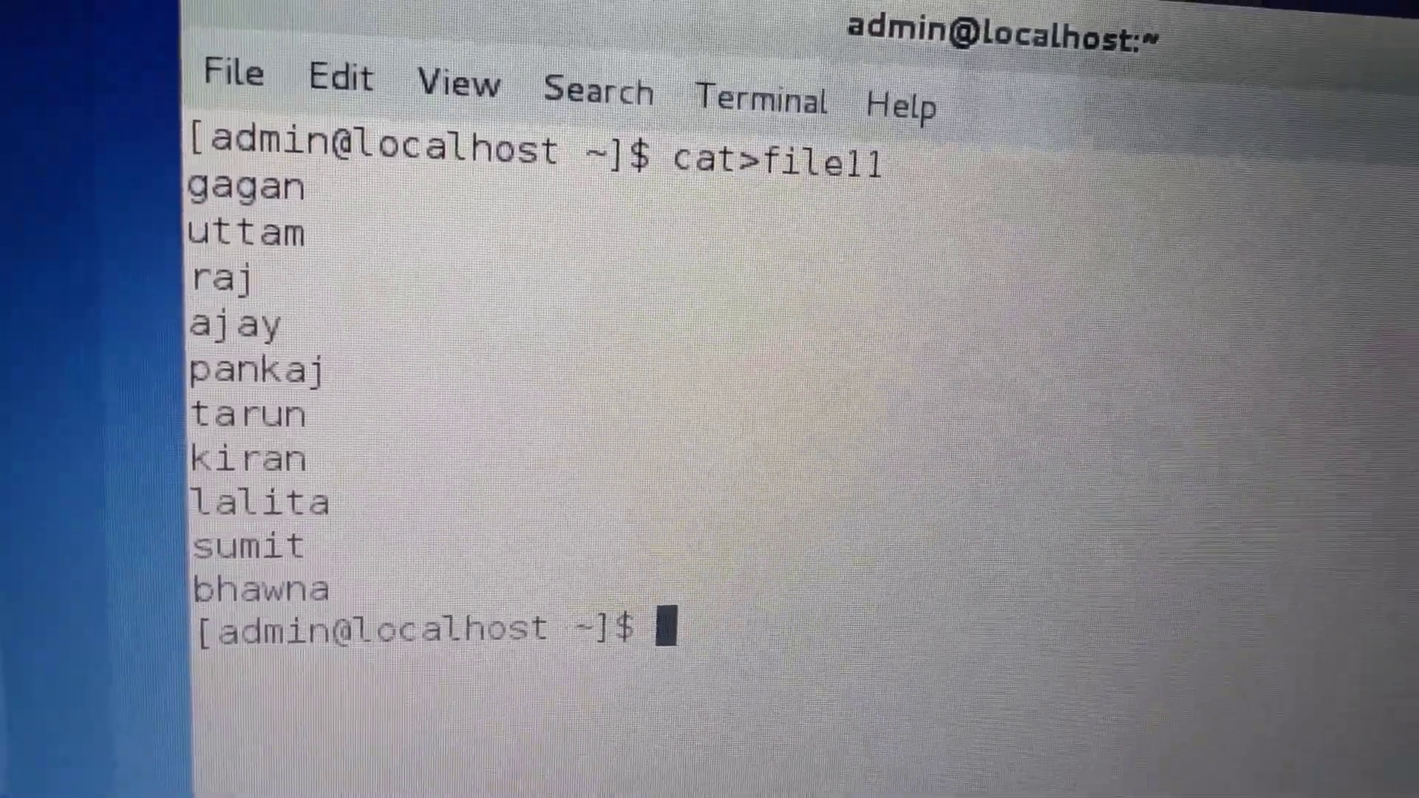
text(sort)
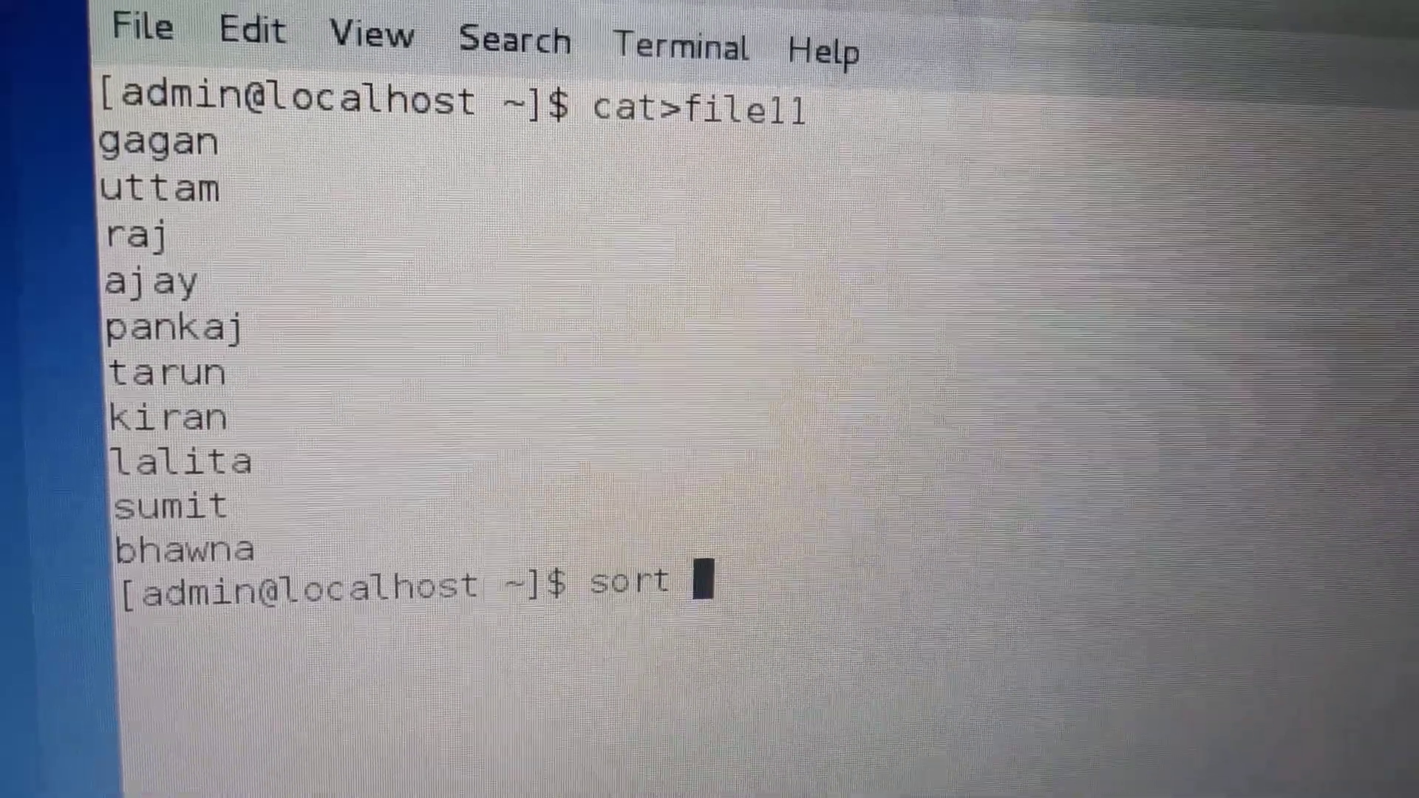
text(fil)
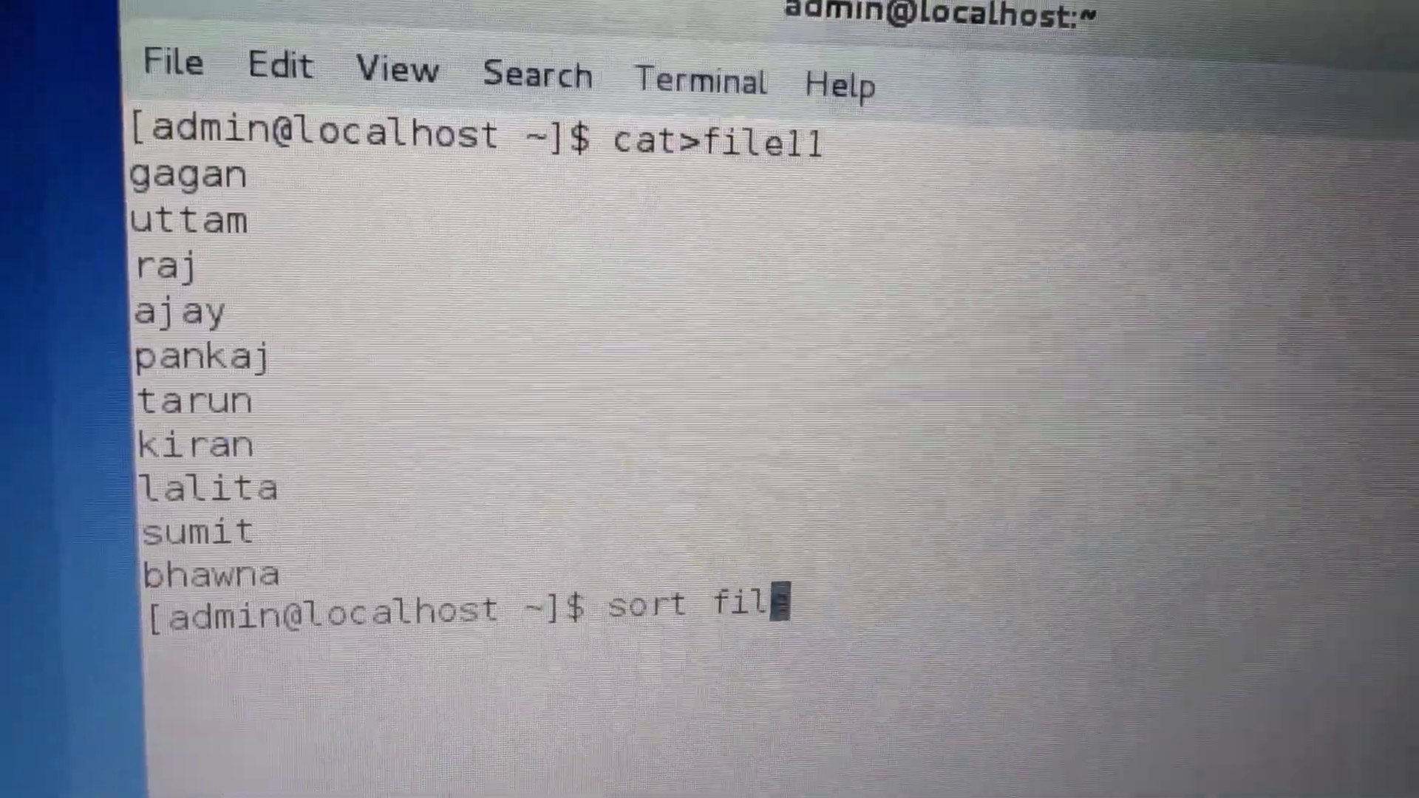
text(e11)
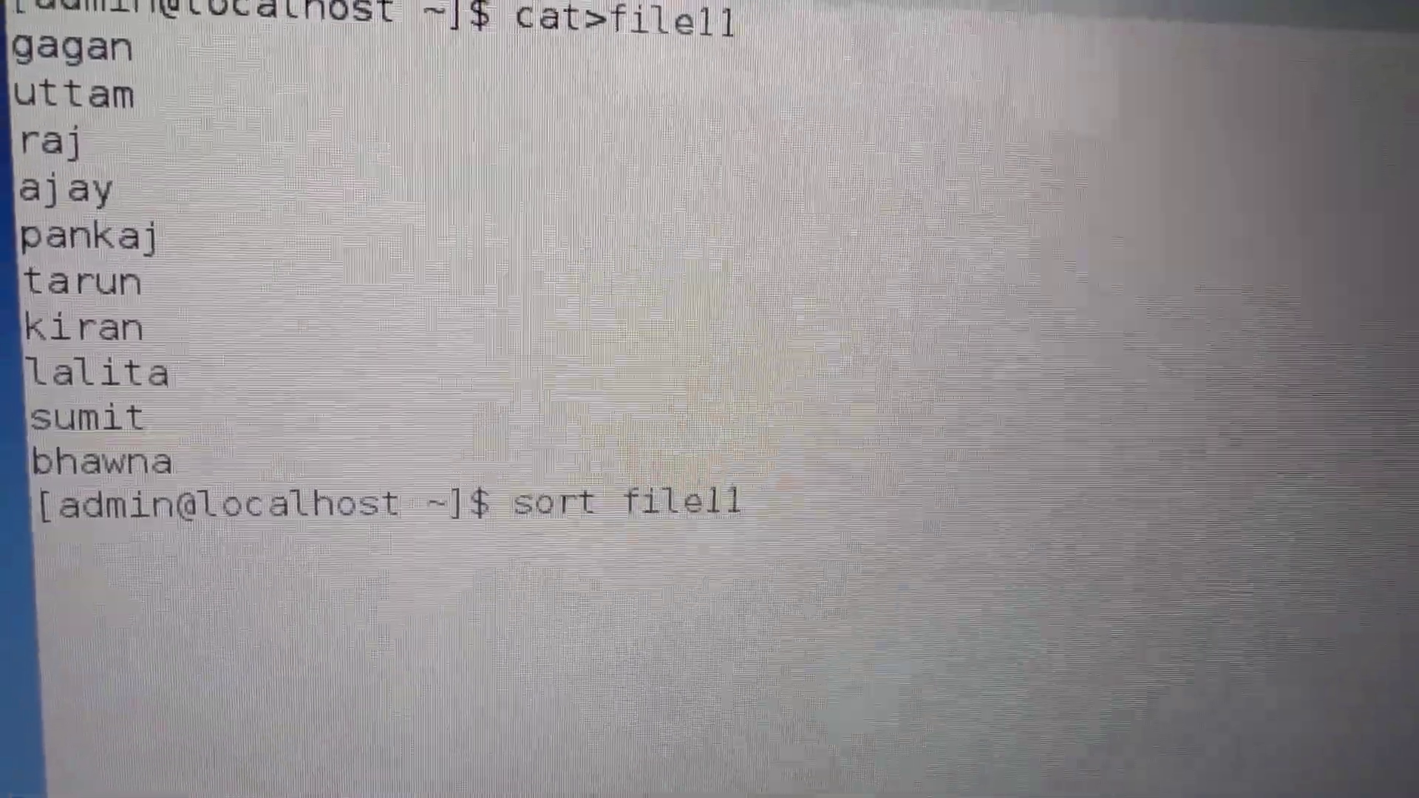
text(-o)
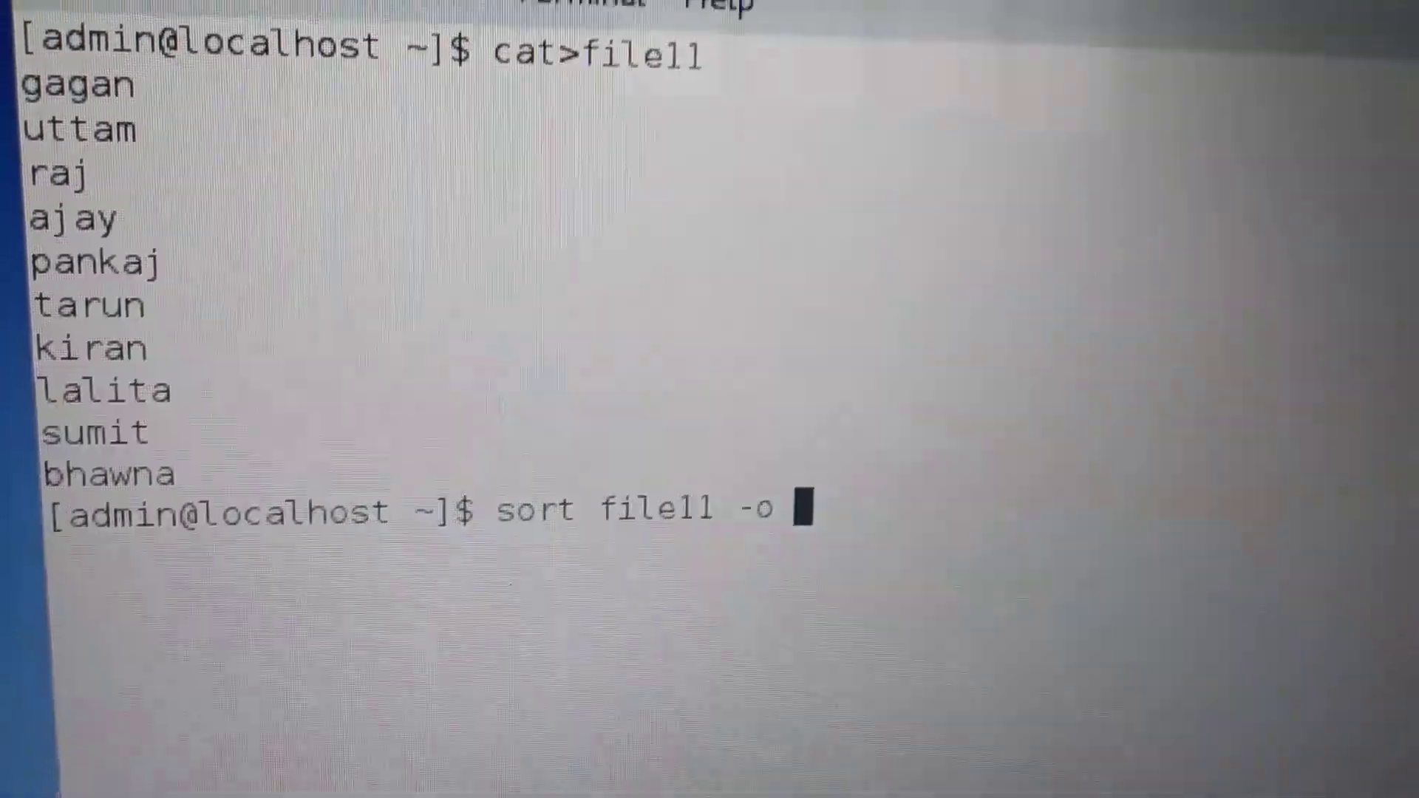
text(s)
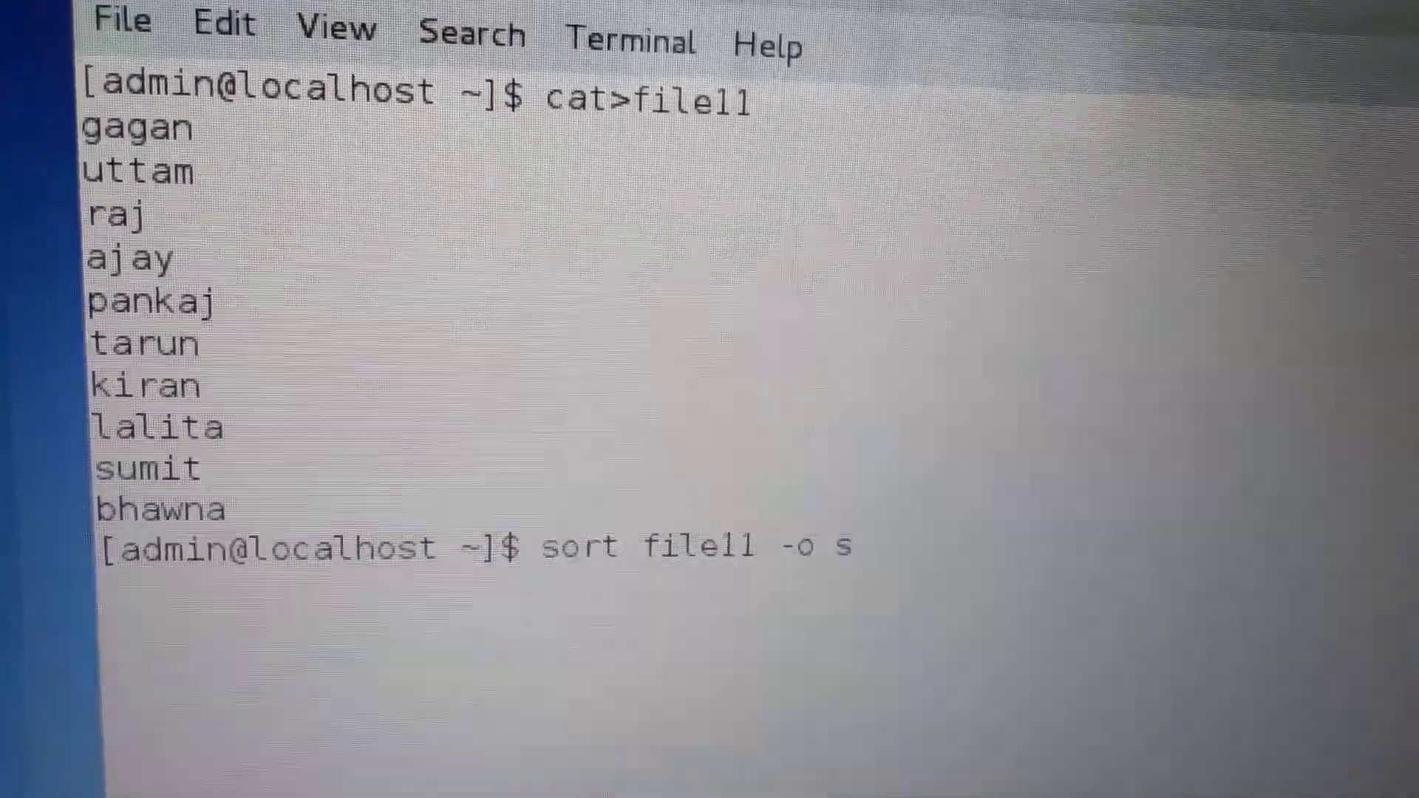
text(ortedfil11)
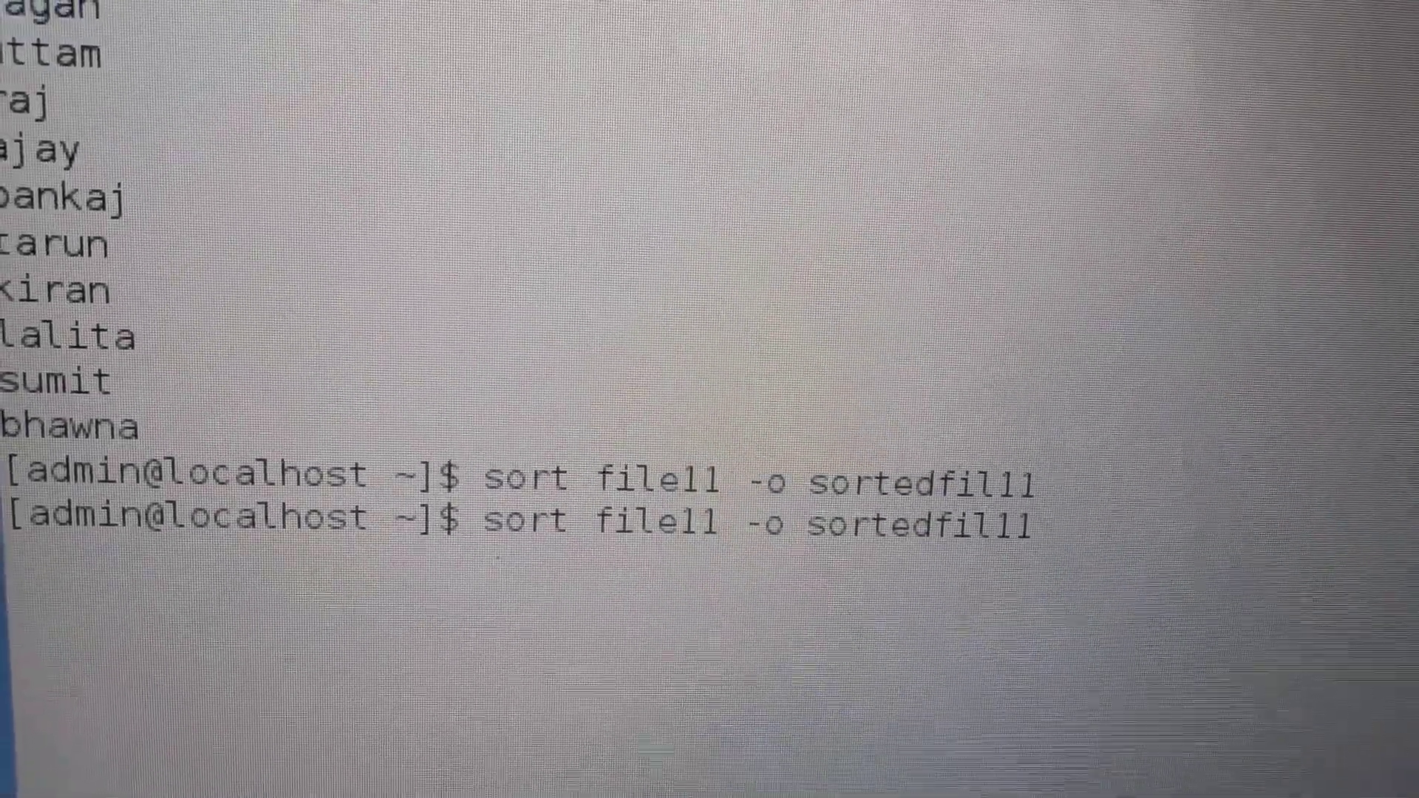
text(cat>file11)
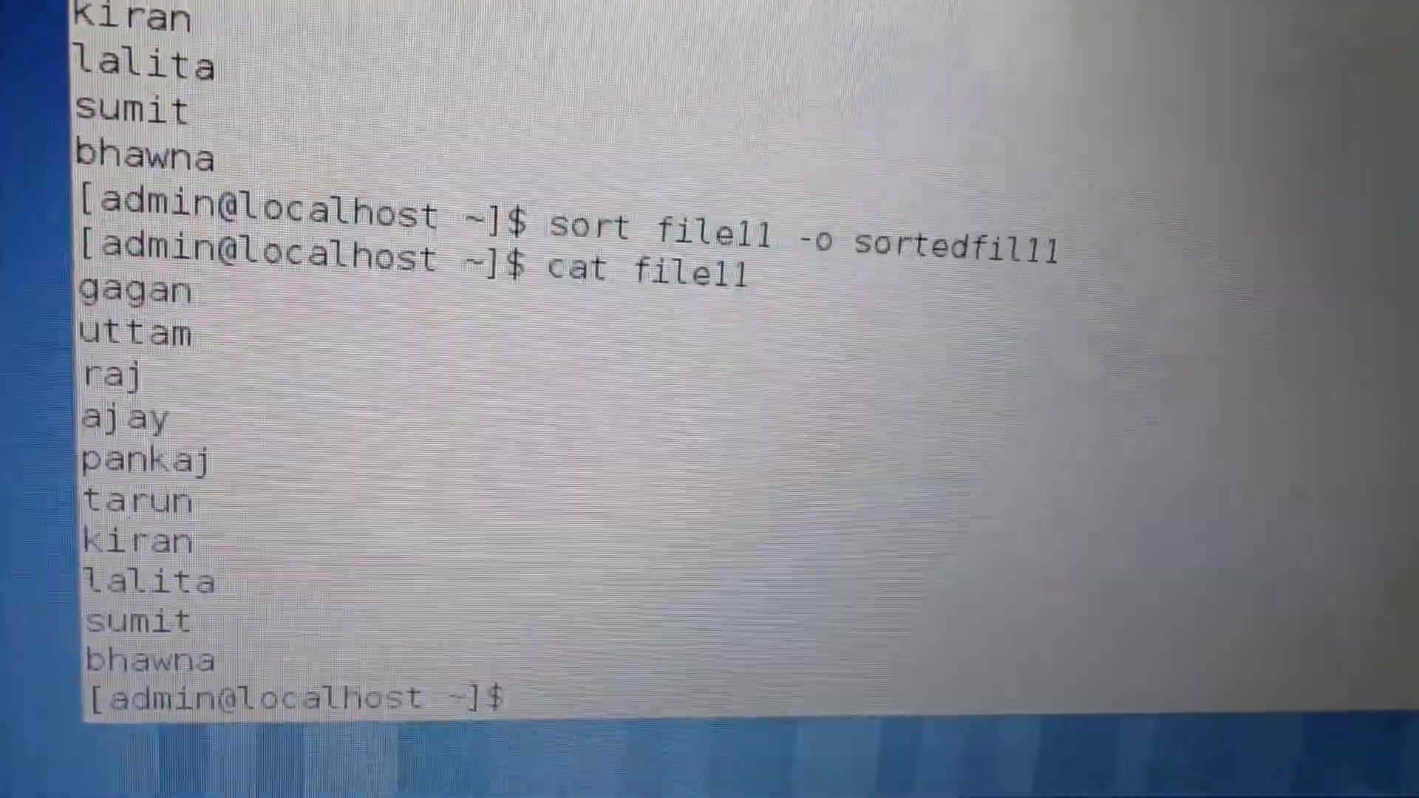
text(cat file11)
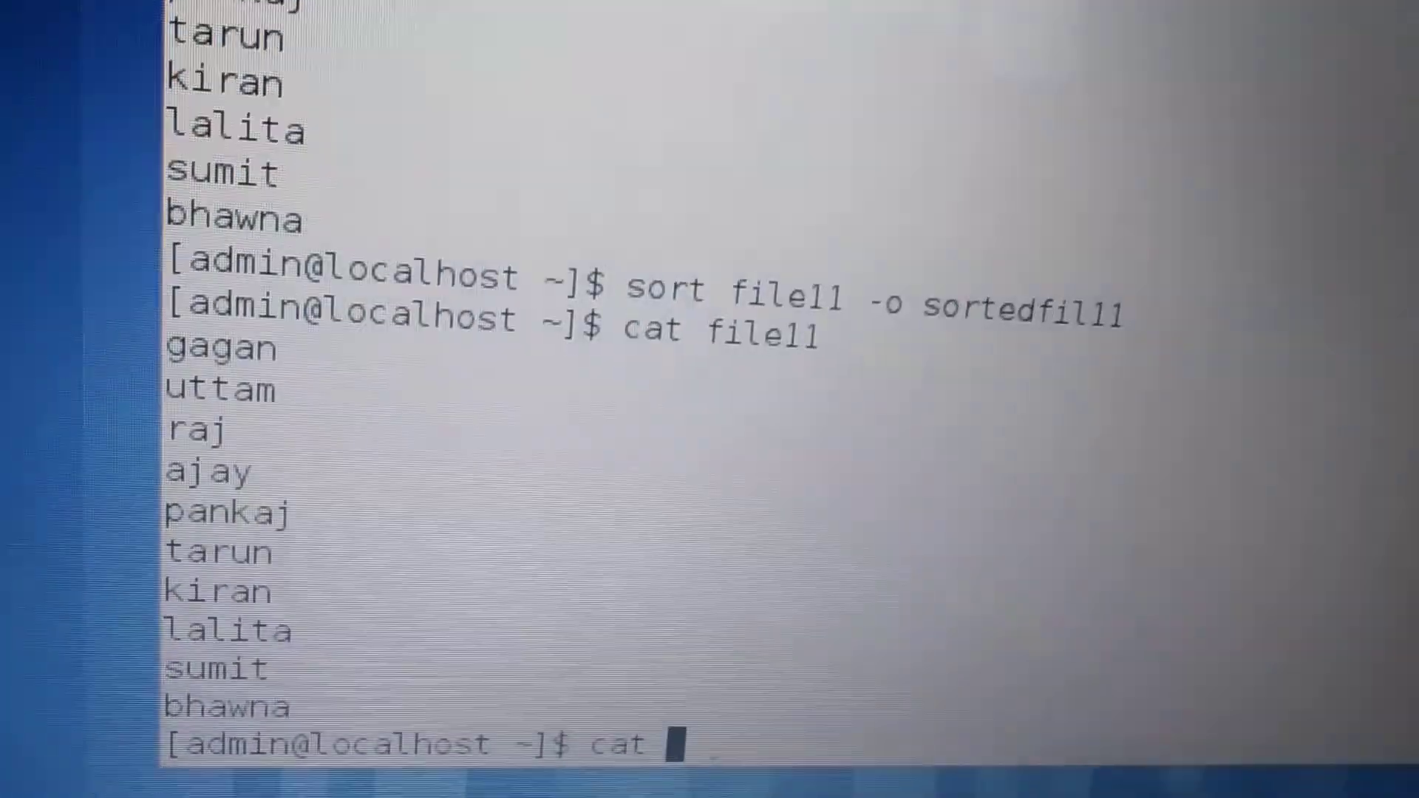
text(s)
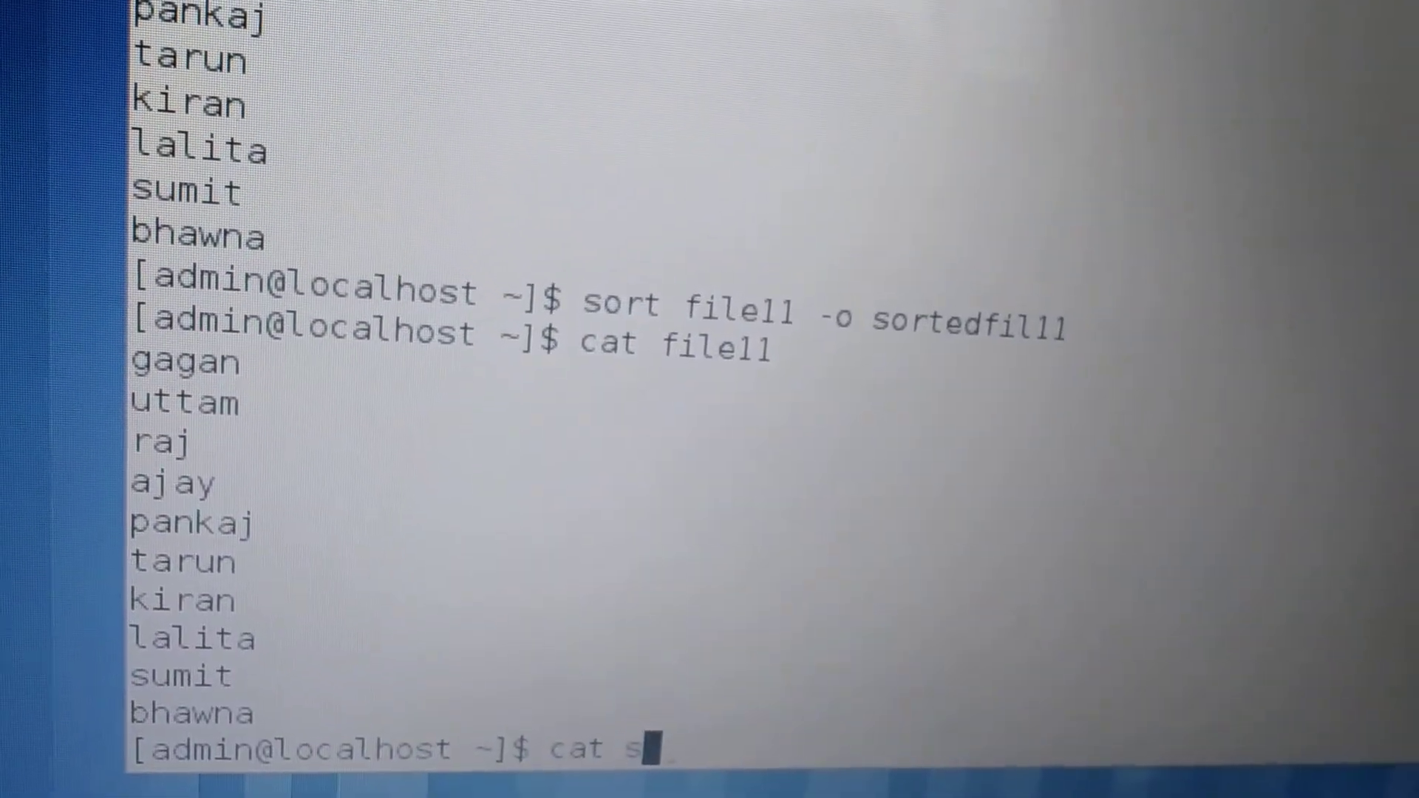
text(ortedfi)
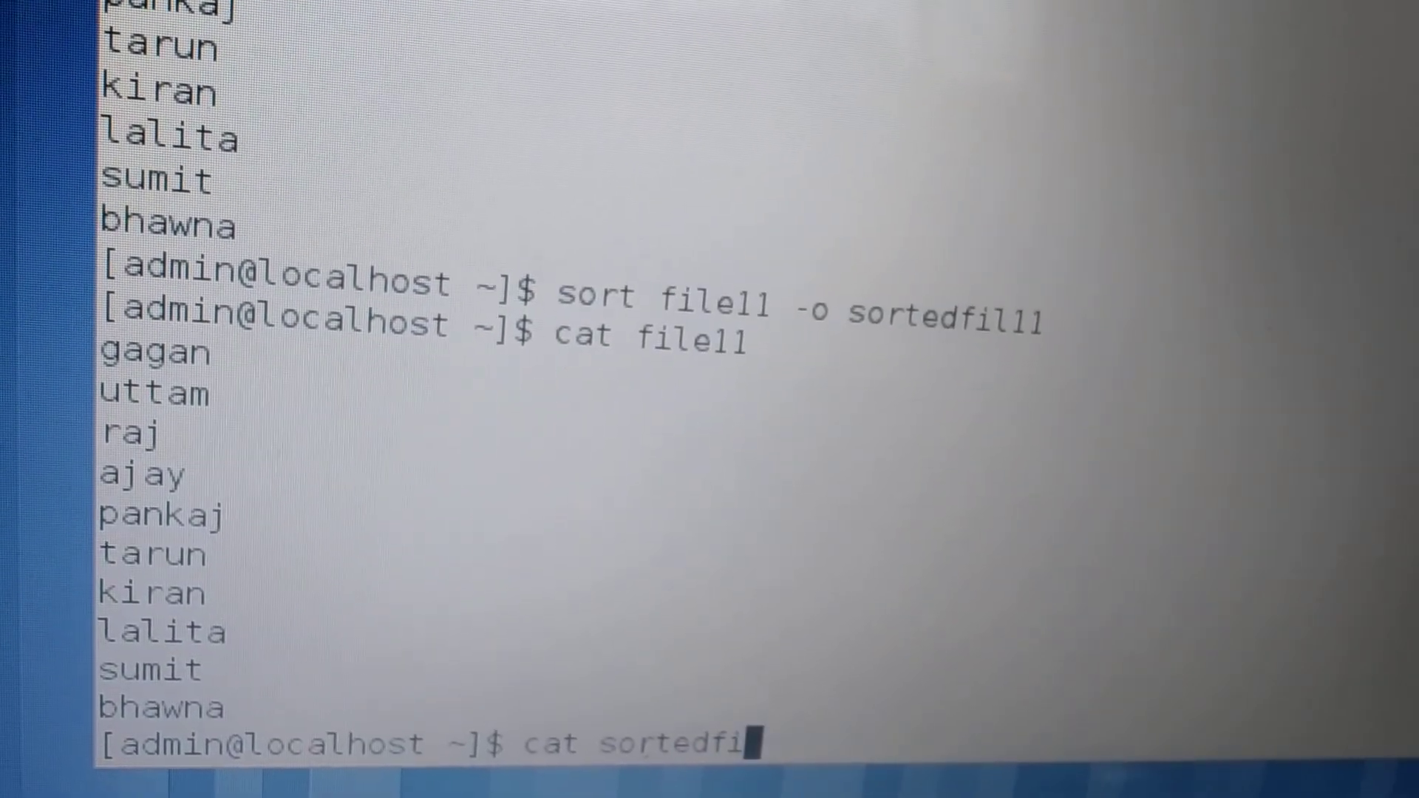
text(l11)
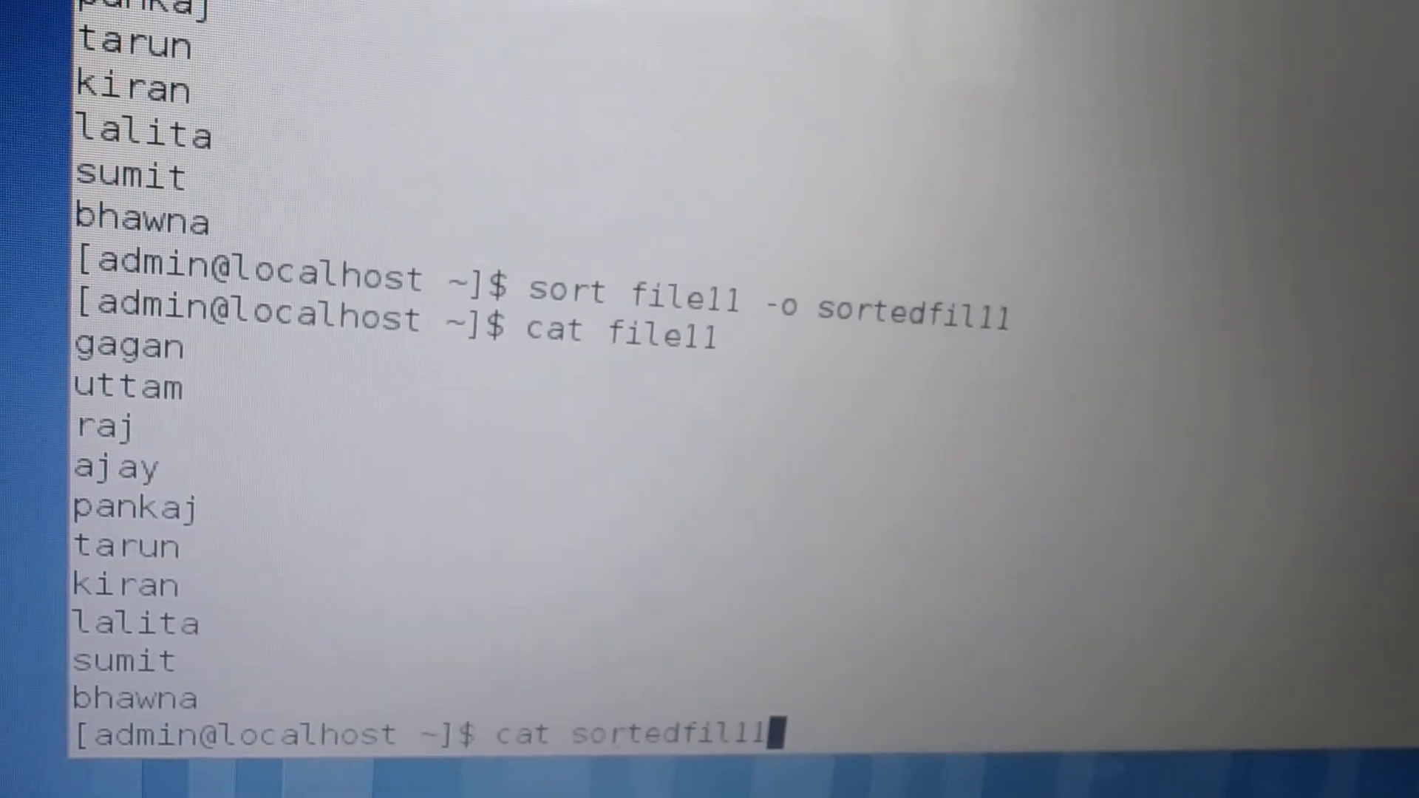